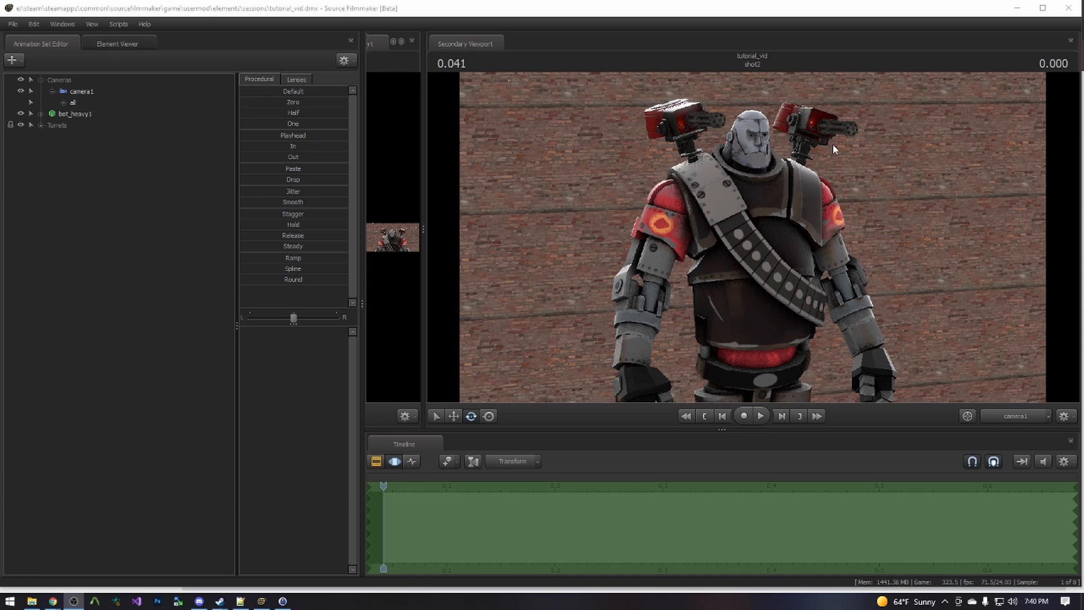
{"action": "mouse_move", "coordinate": [743, 236]}
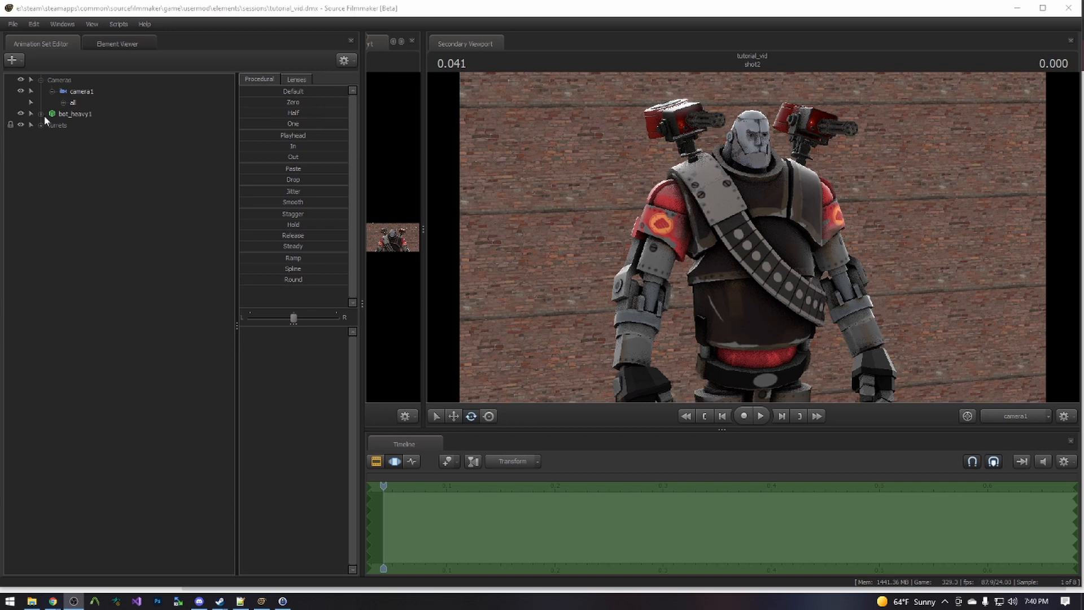
Expand bot_heavy1 to rig_pelvis, then expand RigArms and RightArm to show their rig controls.
{"action": "left_click", "coordinate": [31, 113]}
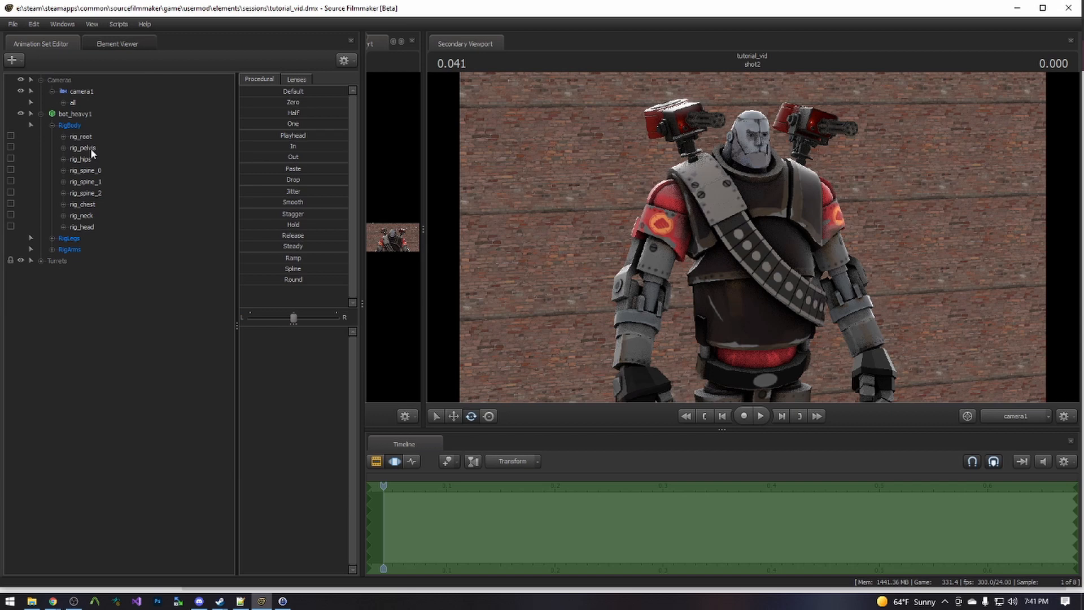
{"action": "left_click", "coordinate": [82, 146]}
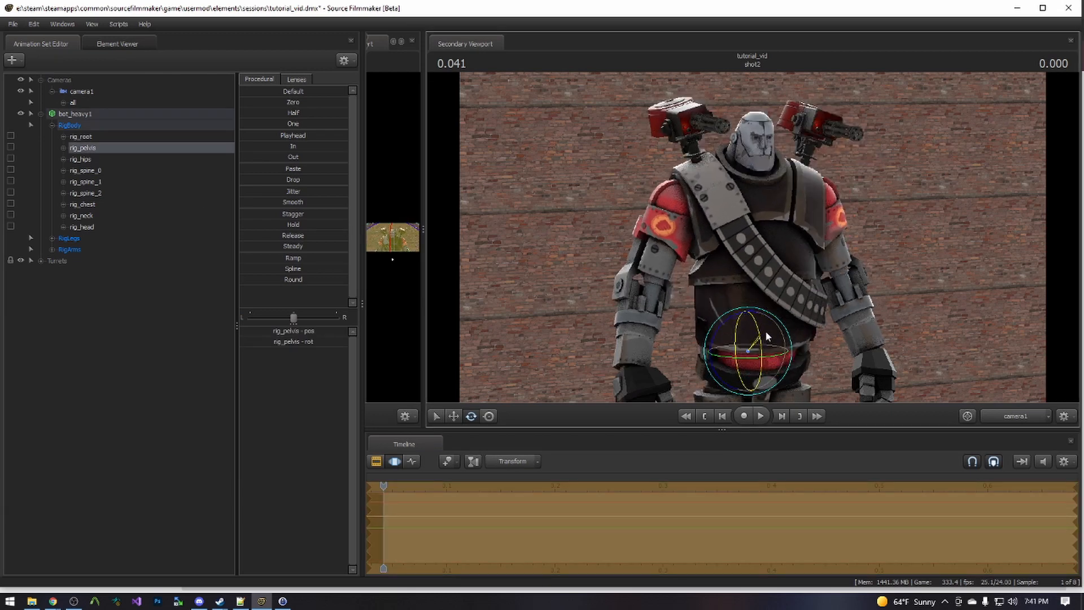
{"action": "left_click", "coordinate": [31, 248]}
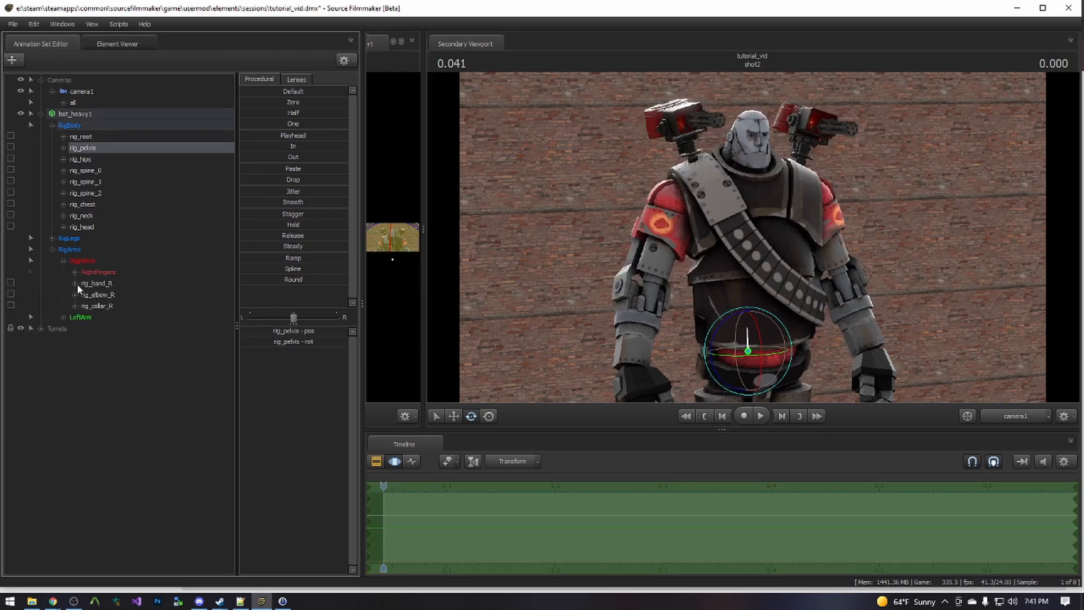
{"action": "left_click", "coordinate": [95, 305]}
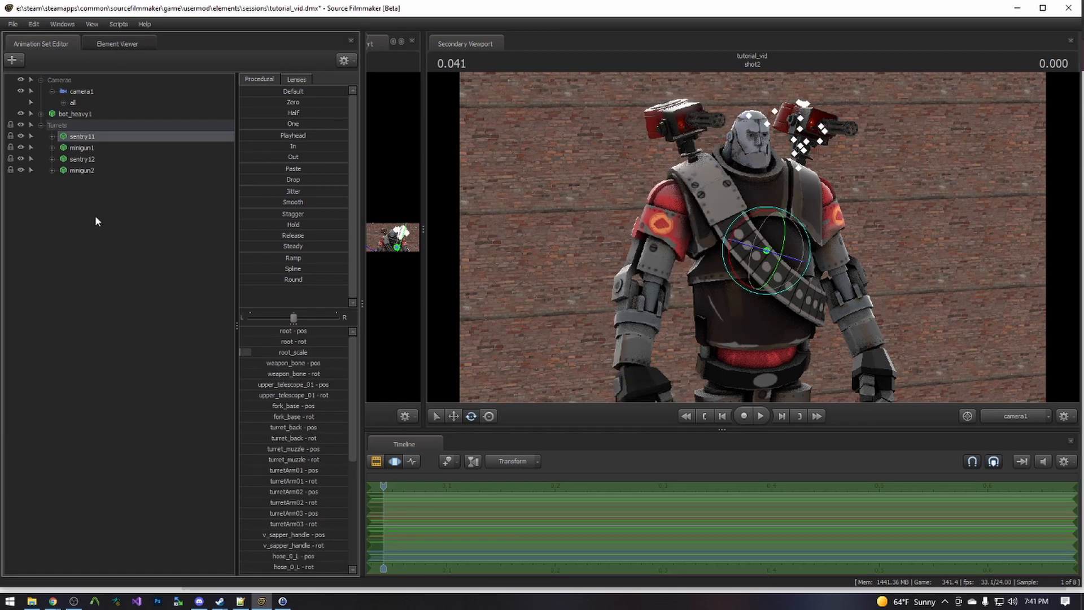
Expand sentry12 in the Turrets group and inspect its fork_base control, then collapse it.
{"action": "left_click", "coordinate": [83, 158]}
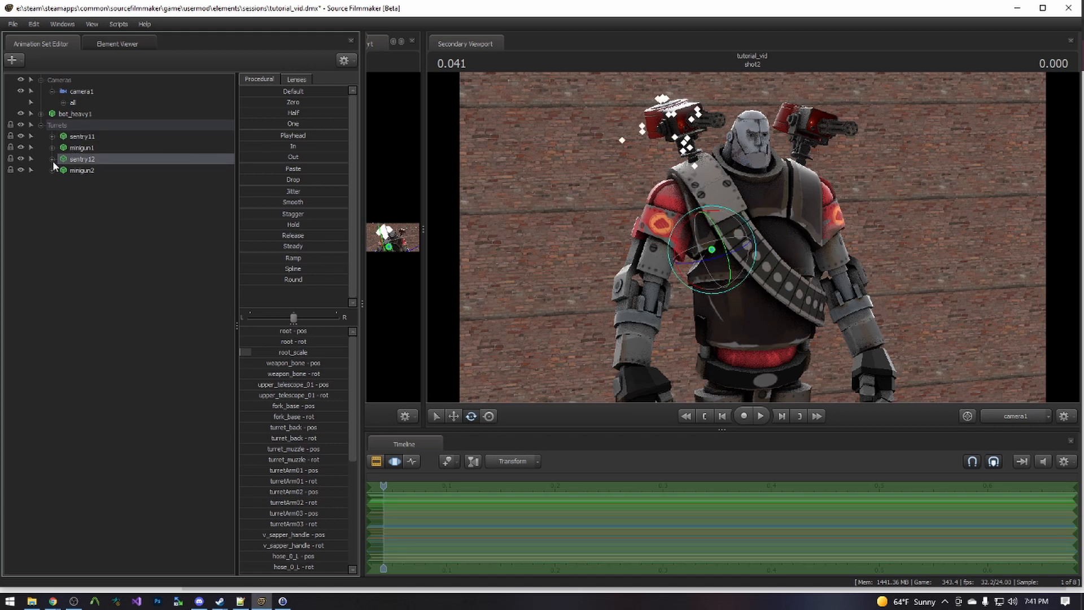
{"action": "left_click", "coordinate": [54, 160]}
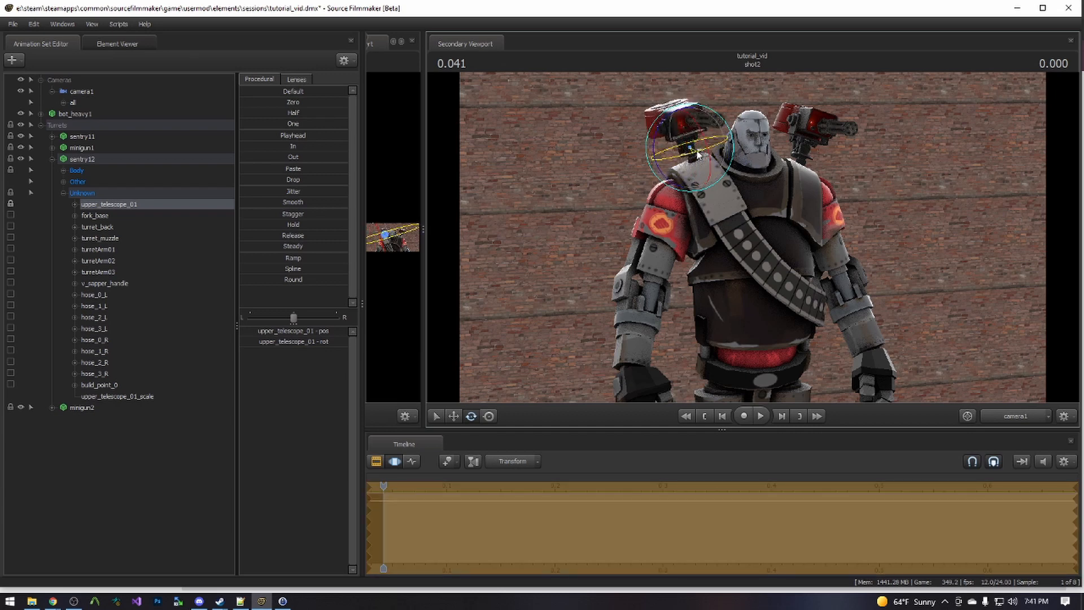
{"action": "left_click", "coordinate": [95, 215]}
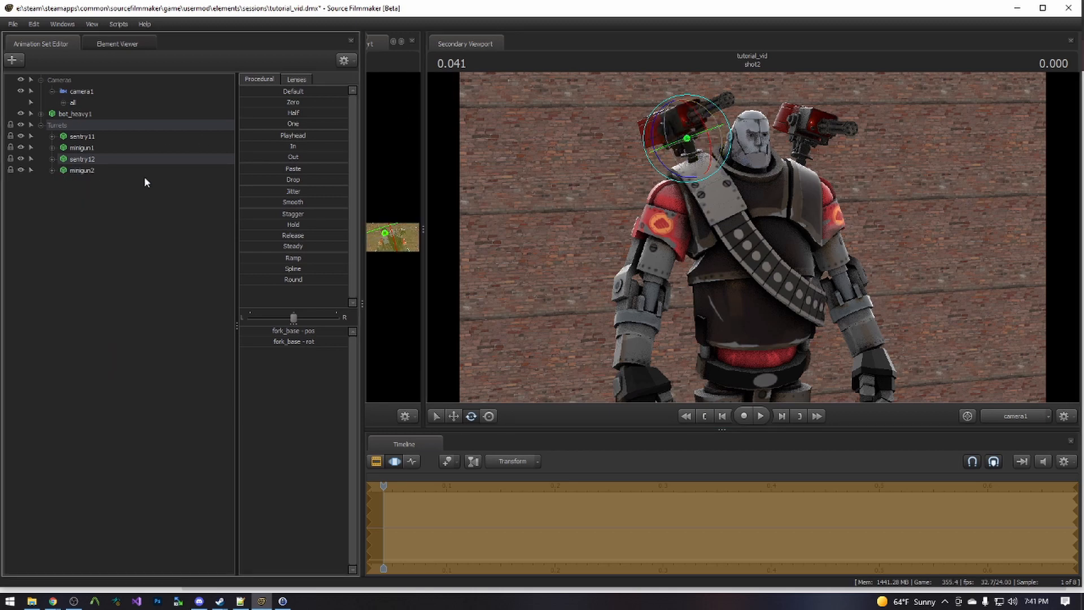
{"action": "left_click", "coordinate": [82, 169]}
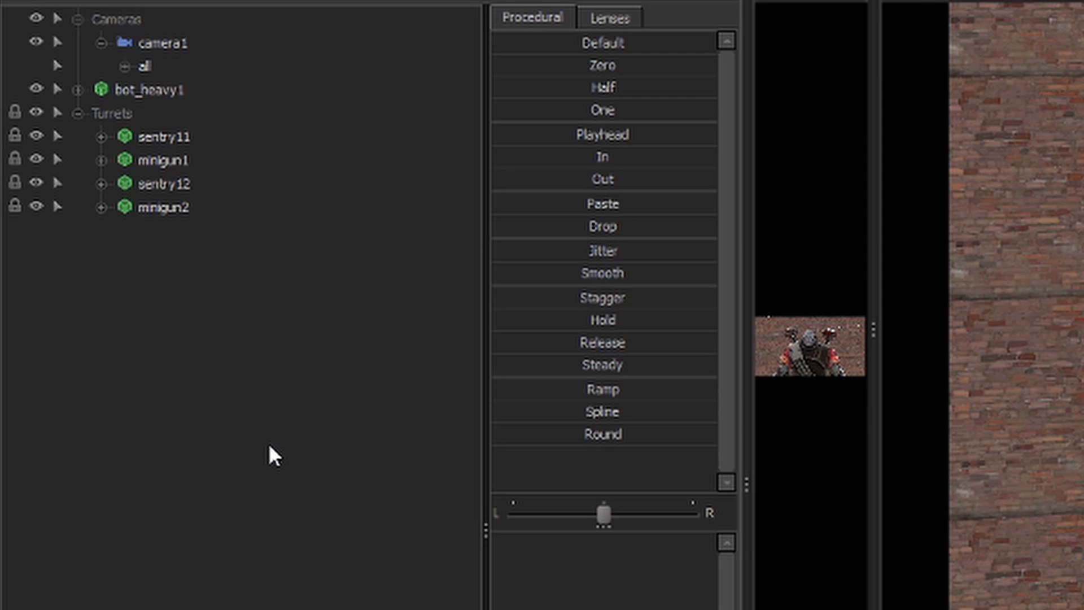
{"action": "left_click", "coordinate": [163, 137]}
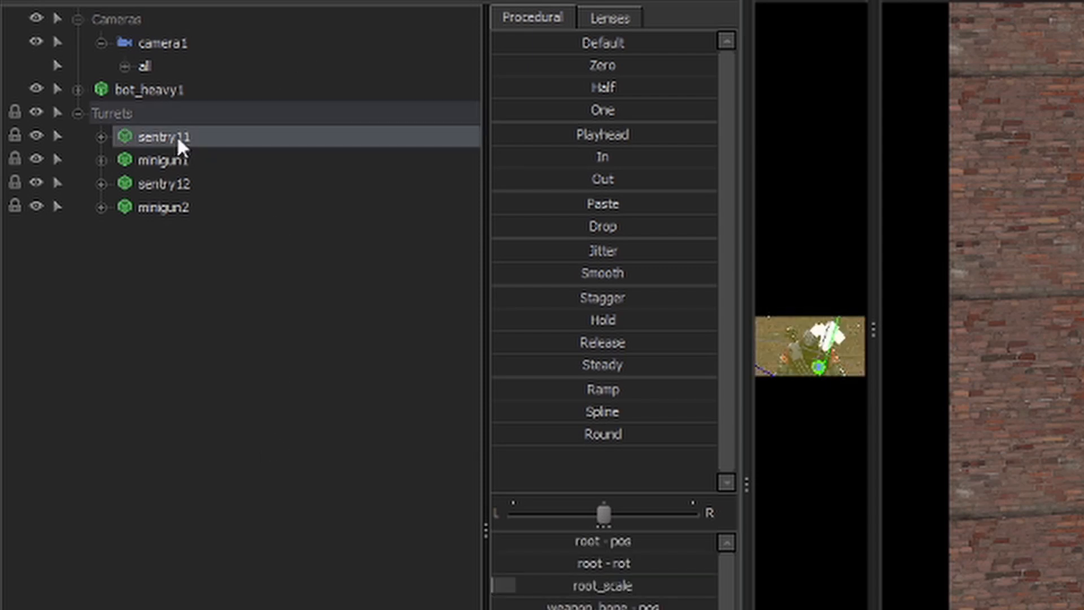
{"action": "right_click", "coordinate": [163, 136]}
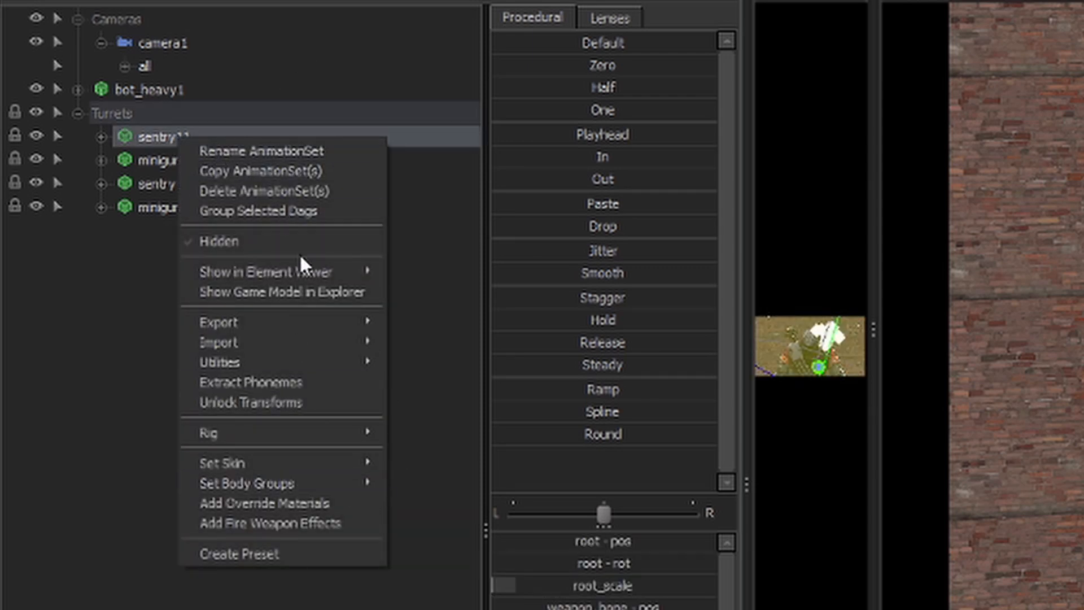
{"action": "mouse_move", "coordinate": [261, 271]}
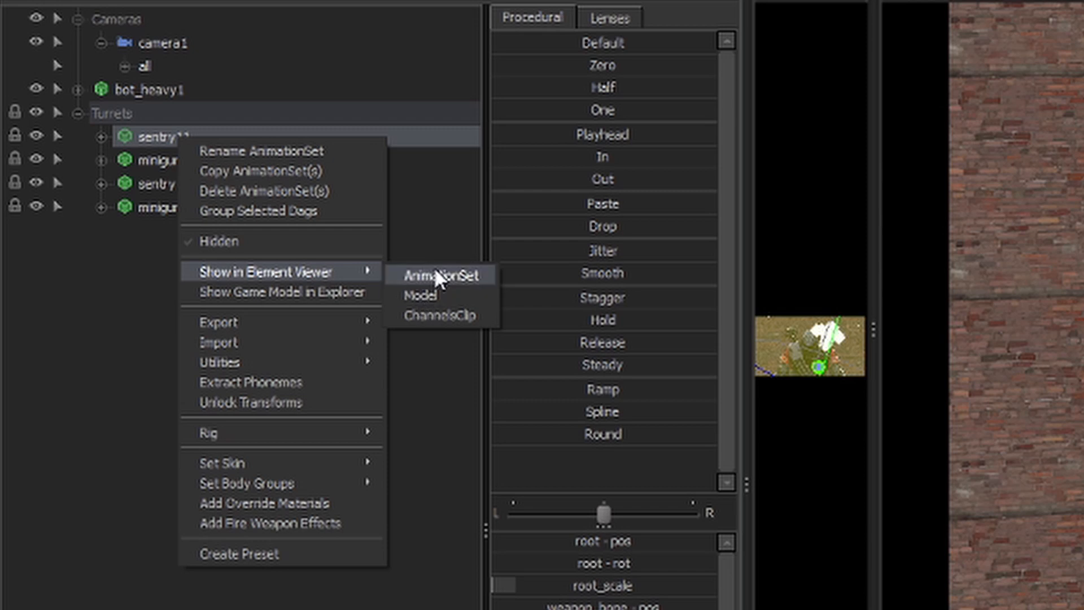
{"action": "left_click", "coordinate": [440, 274]}
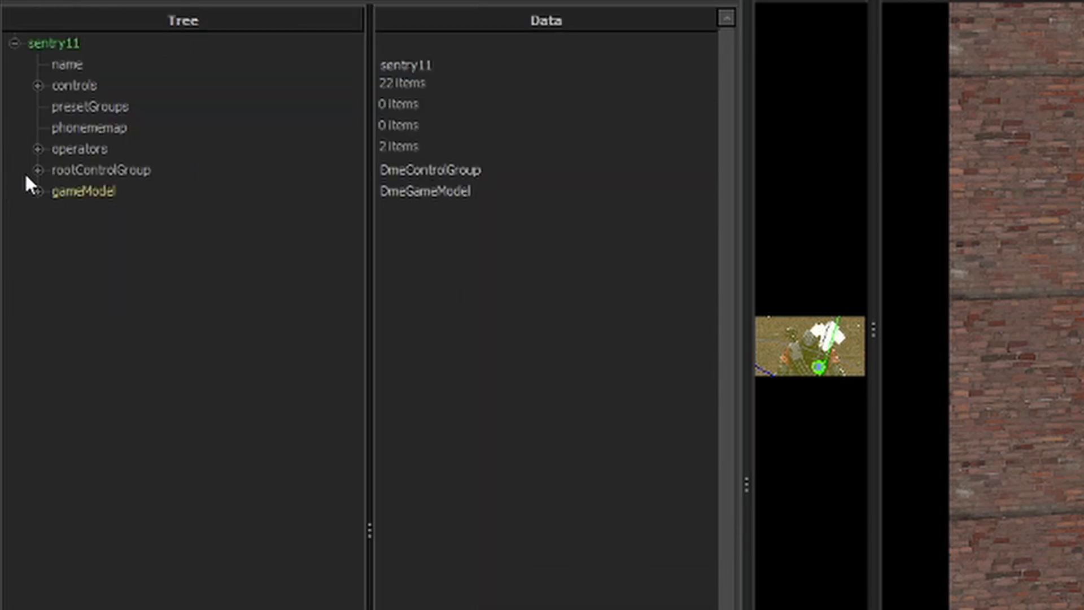
{"action": "left_click", "coordinate": [40, 170]}
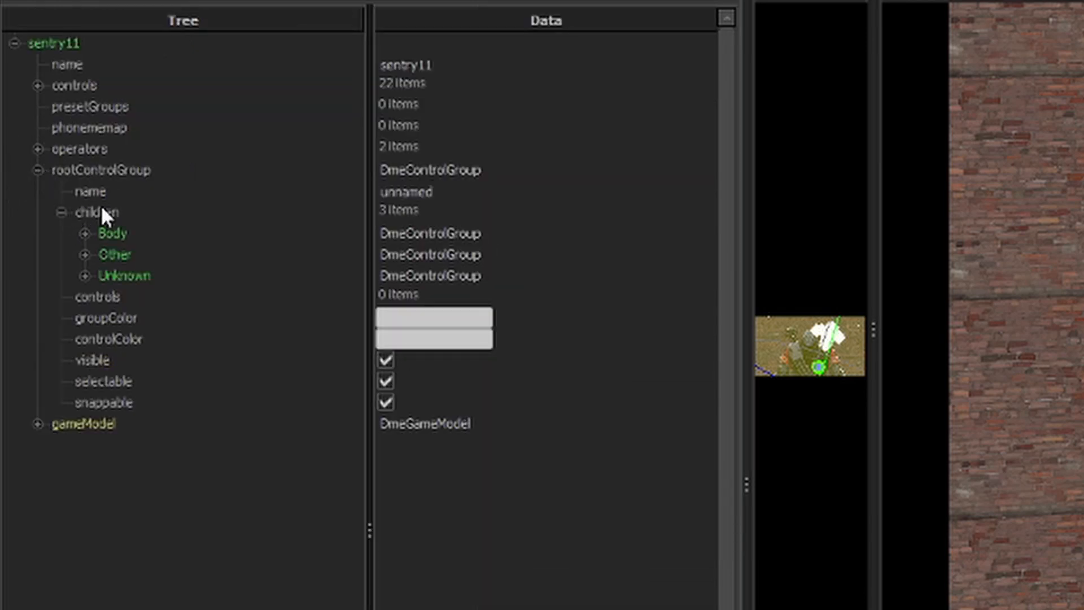
{"action": "left_click", "coordinate": [85, 276]}
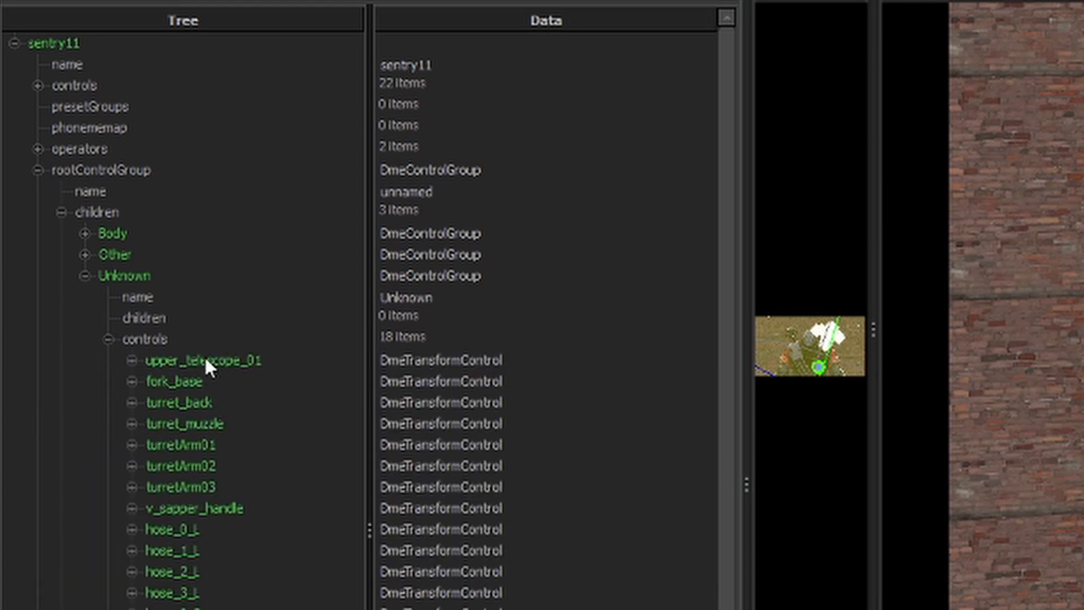
{"action": "left_click", "coordinate": [174, 381]}
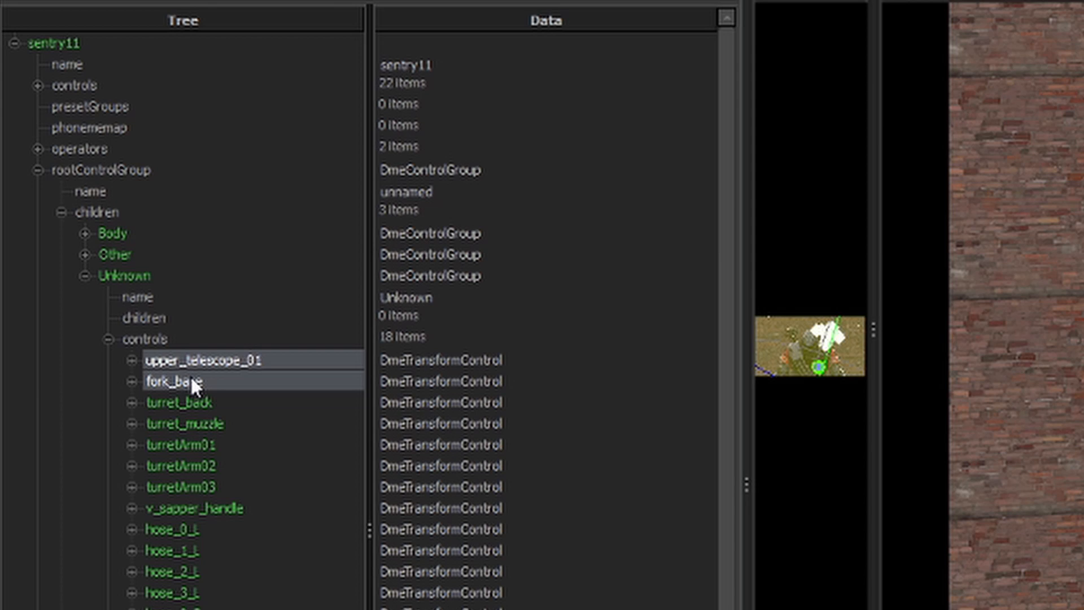
{"action": "right_click", "coordinate": [175, 382]}
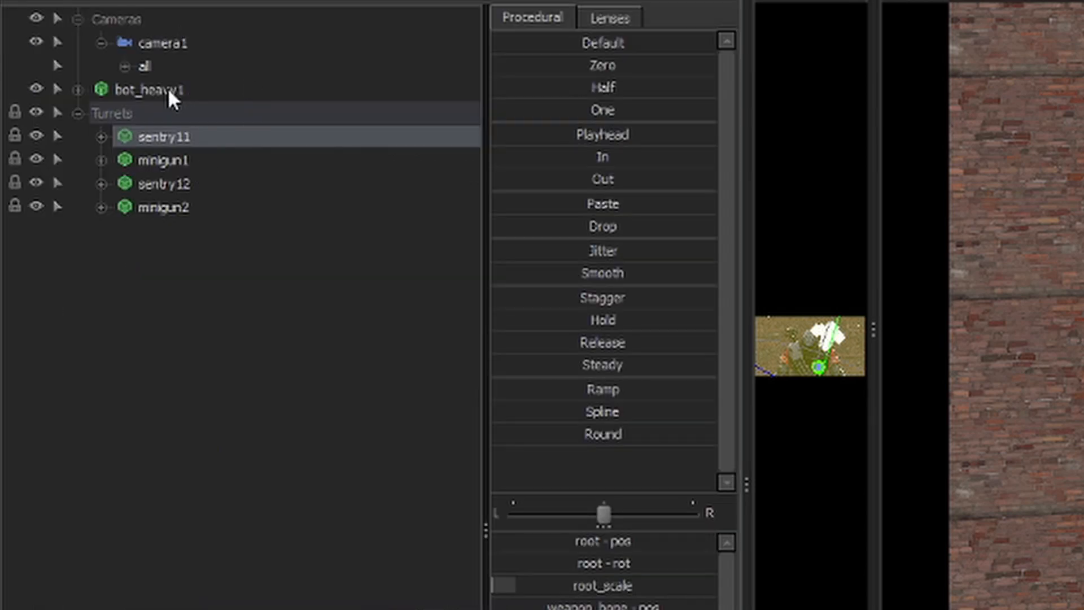
Show bot_heavy1's animation set in the Element Viewer and expand its control group children.
{"action": "right_click", "coordinate": [145, 89]}
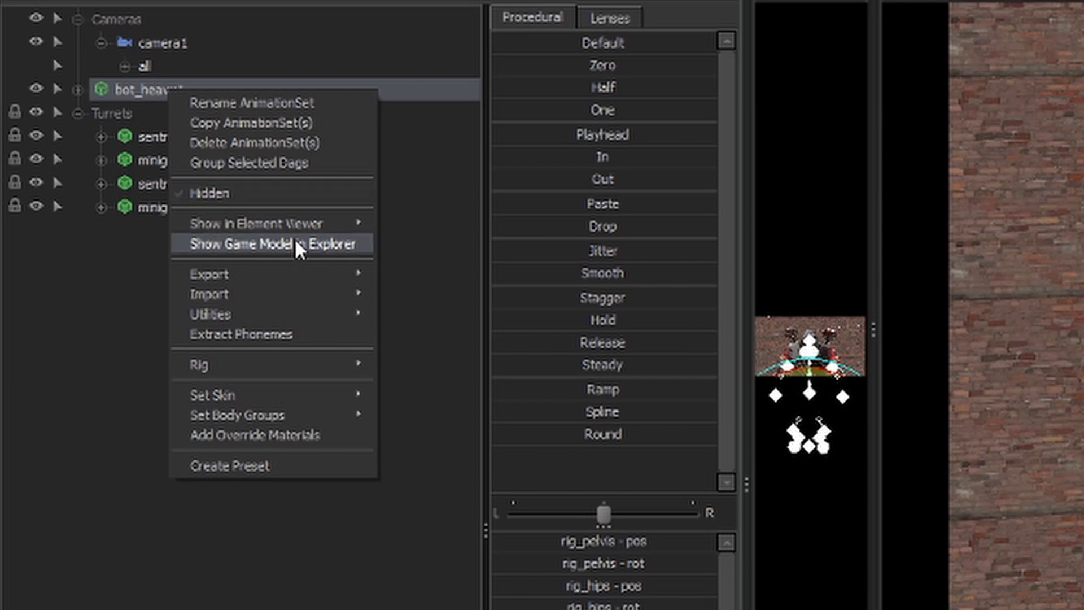
{"action": "mouse_move", "coordinate": [289, 238]}
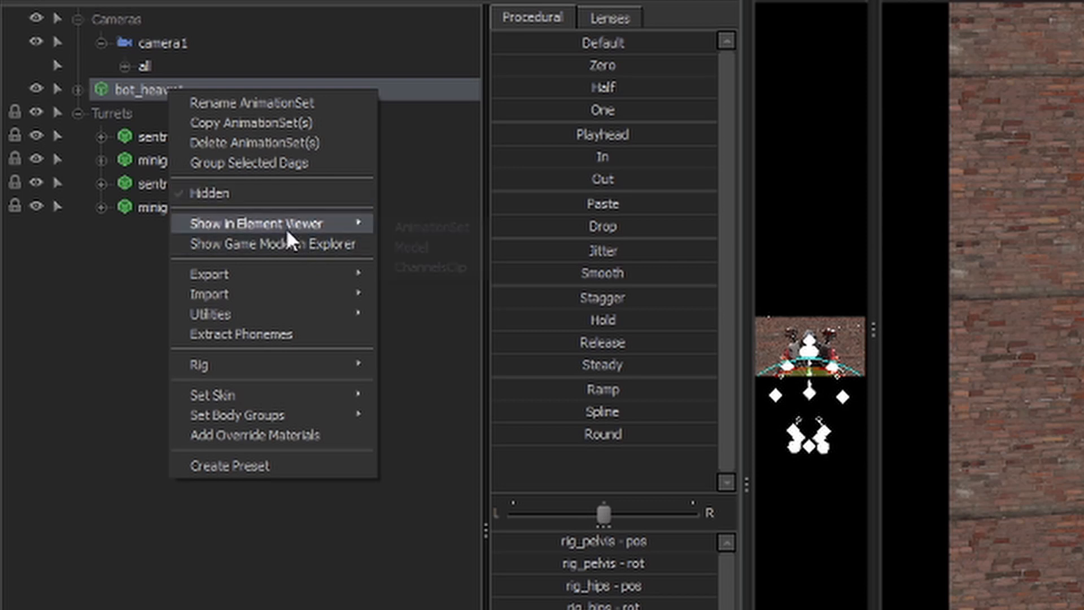
{"action": "left_click", "coordinate": [260, 222]}
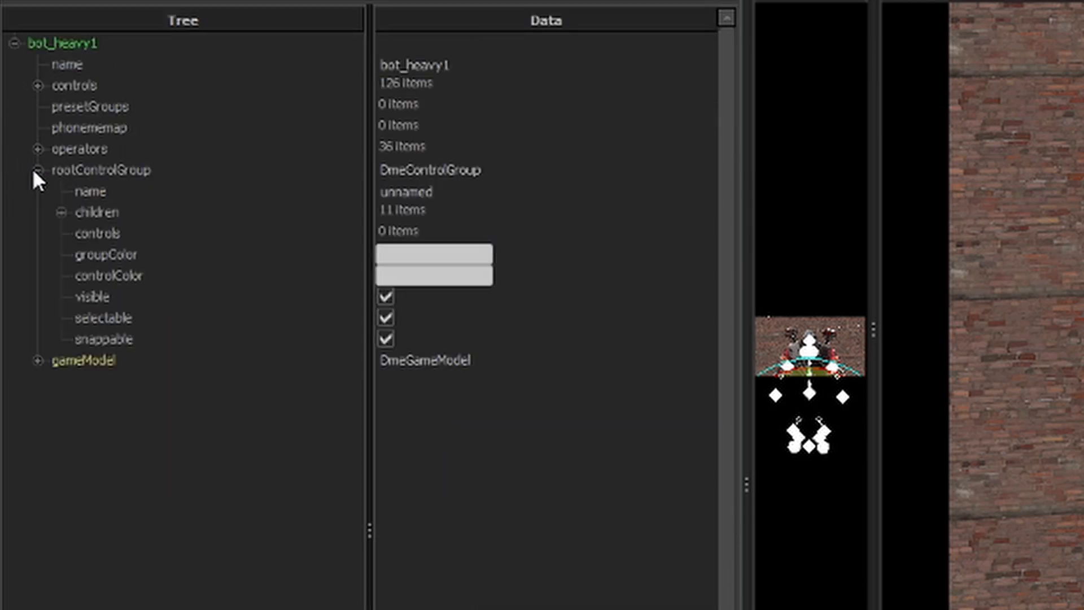
{"action": "left_click", "coordinate": [61, 213]}
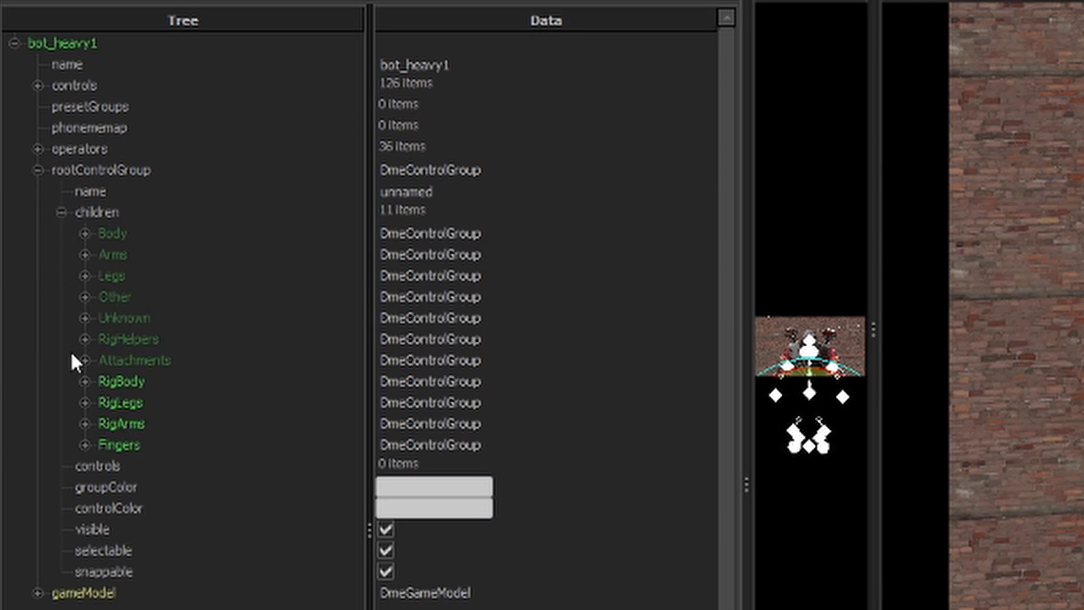
{"action": "left_click", "coordinate": [86, 424]}
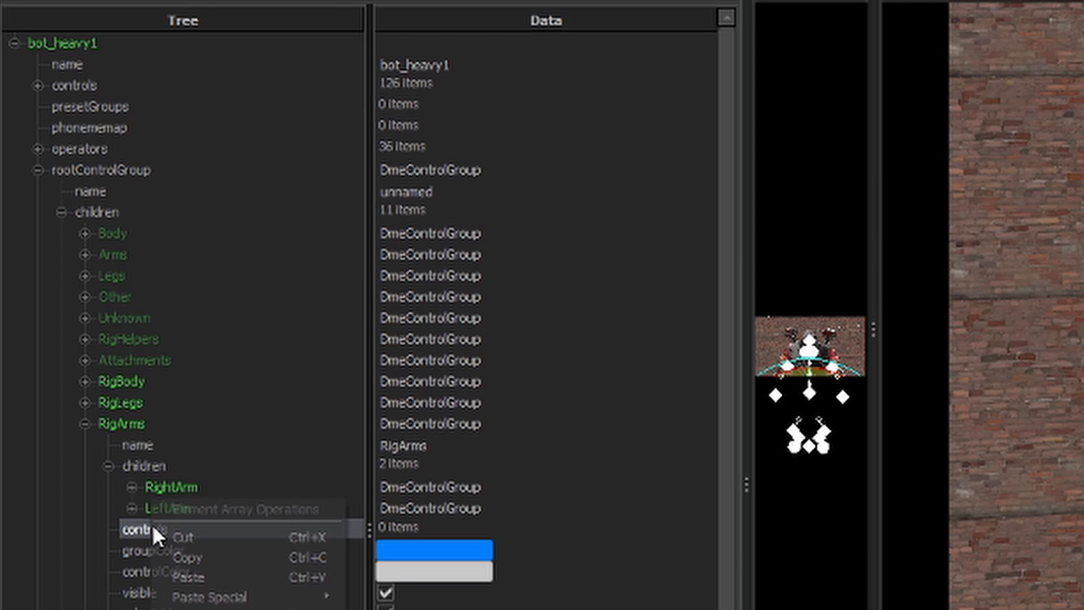
{"action": "mouse_move", "coordinate": [208, 607]}
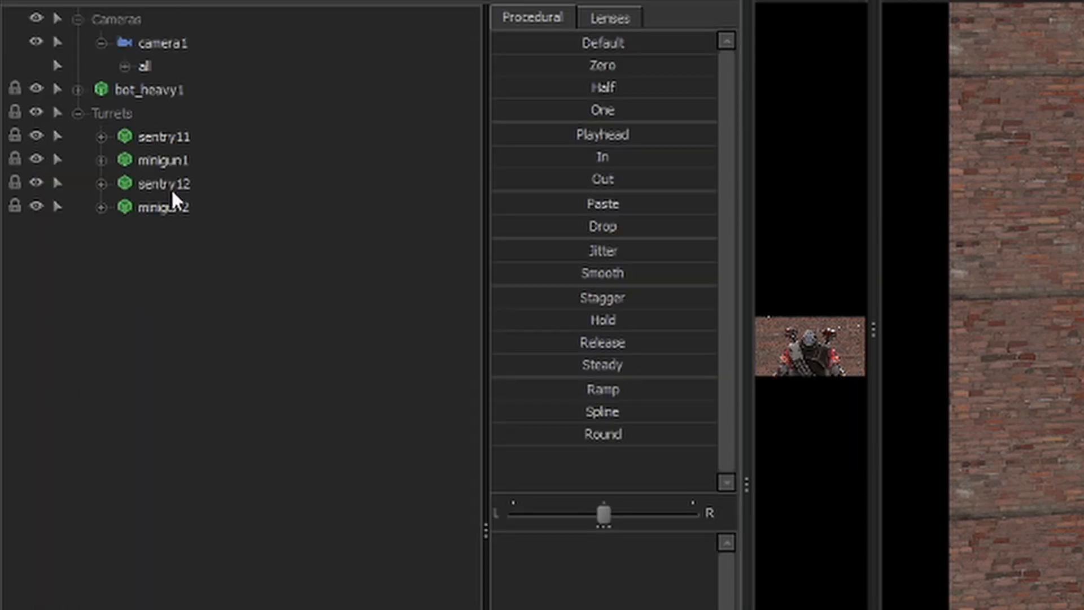
Copy sentry12's turret controls and paste them as references into RigArms controls.
{"action": "right_click", "coordinate": [164, 183]}
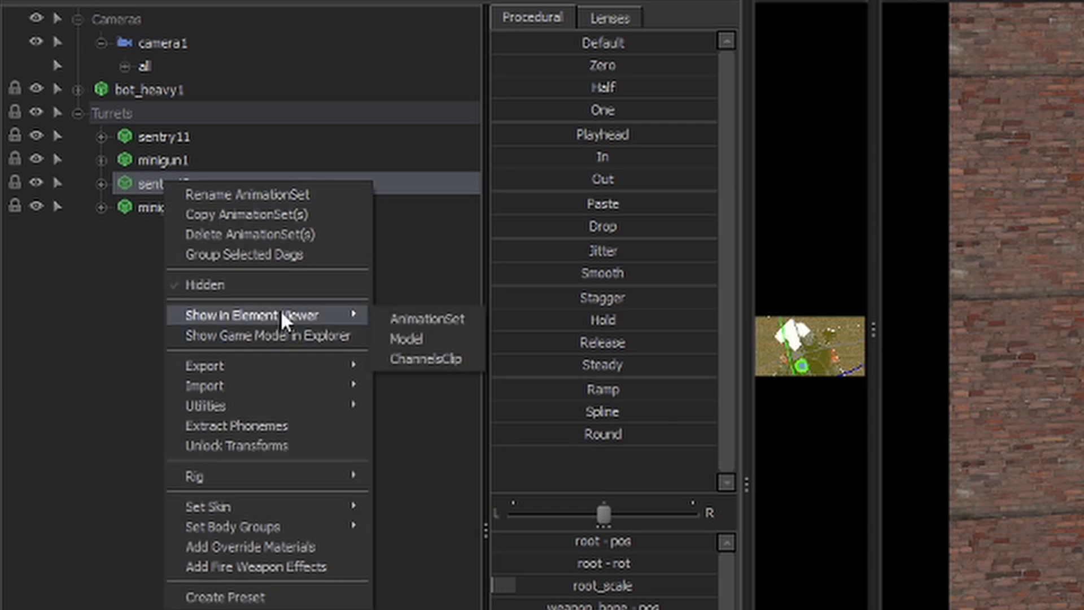
{"action": "left_click", "coordinate": [426, 318]}
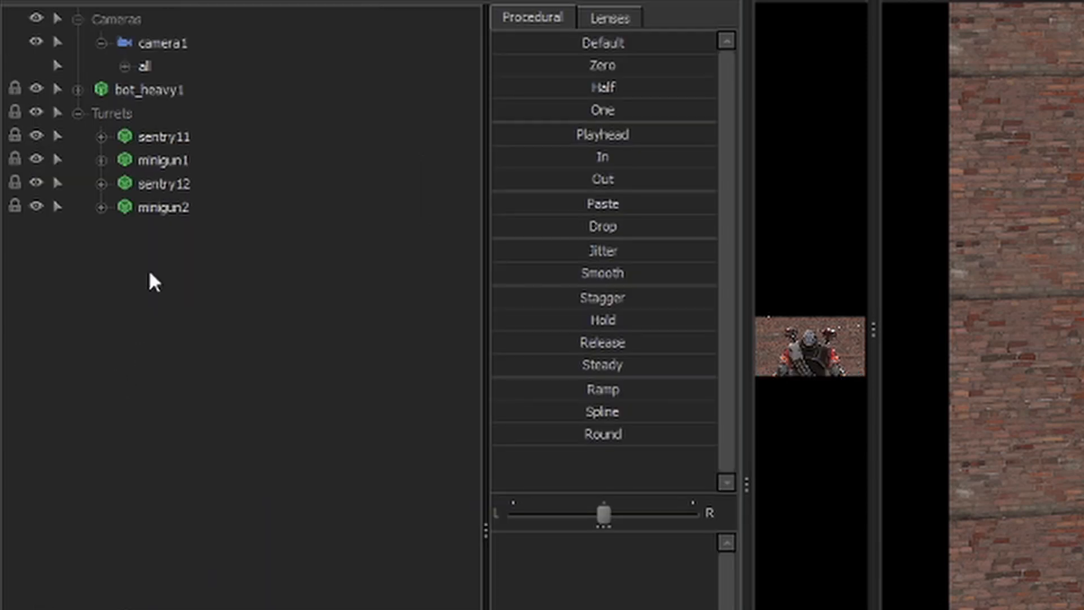
{"action": "right_click", "coordinate": [162, 161]}
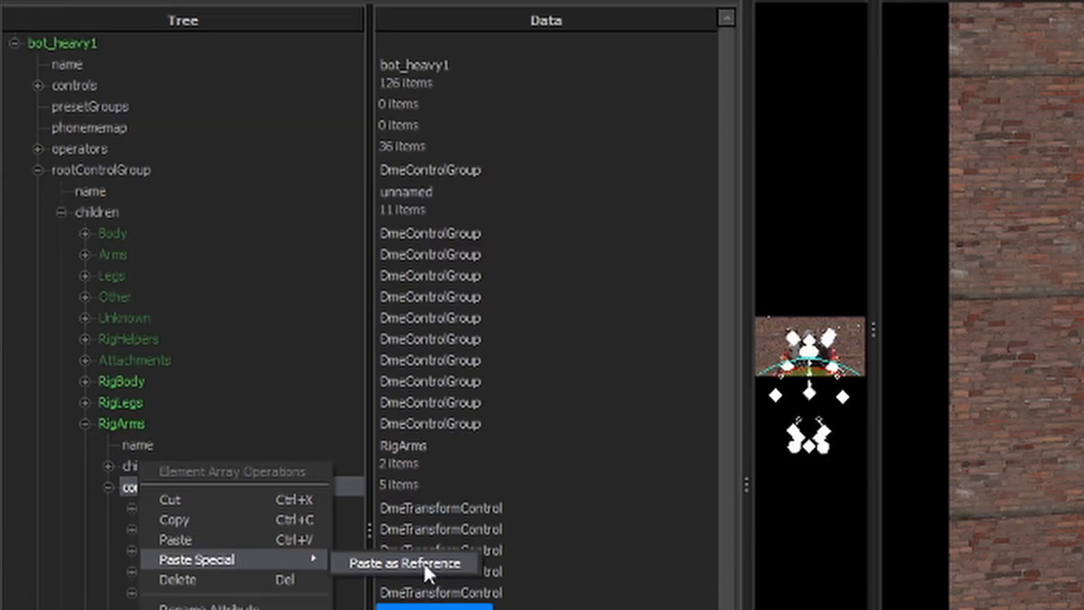
{"action": "left_click", "coordinate": [404, 564]}
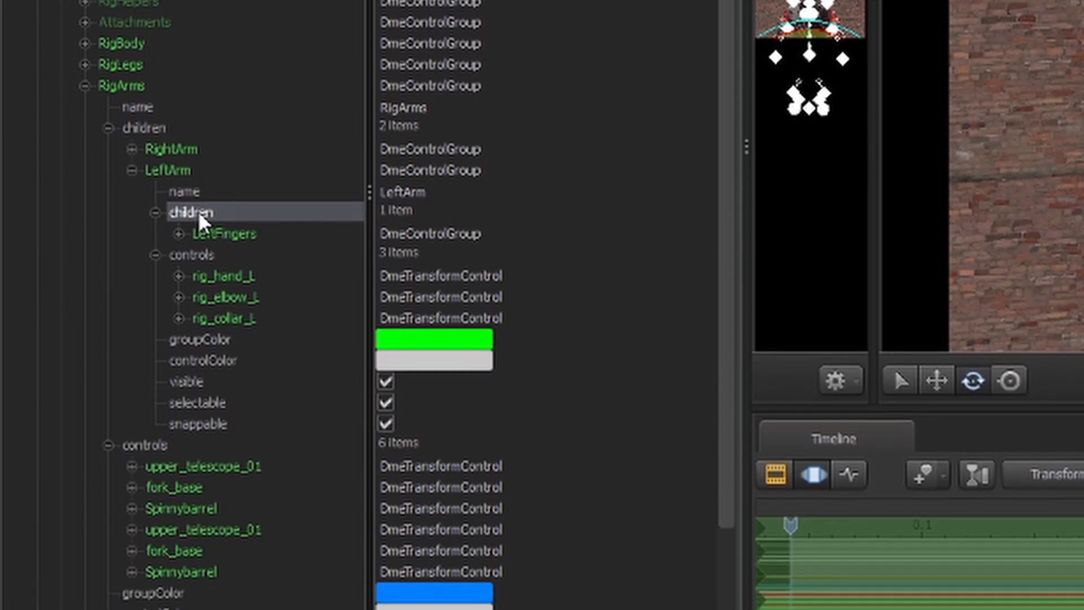
Add a DmeControlGroup named Turret under LeftArm's children.
{"action": "right_click", "coordinate": [191, 212]}
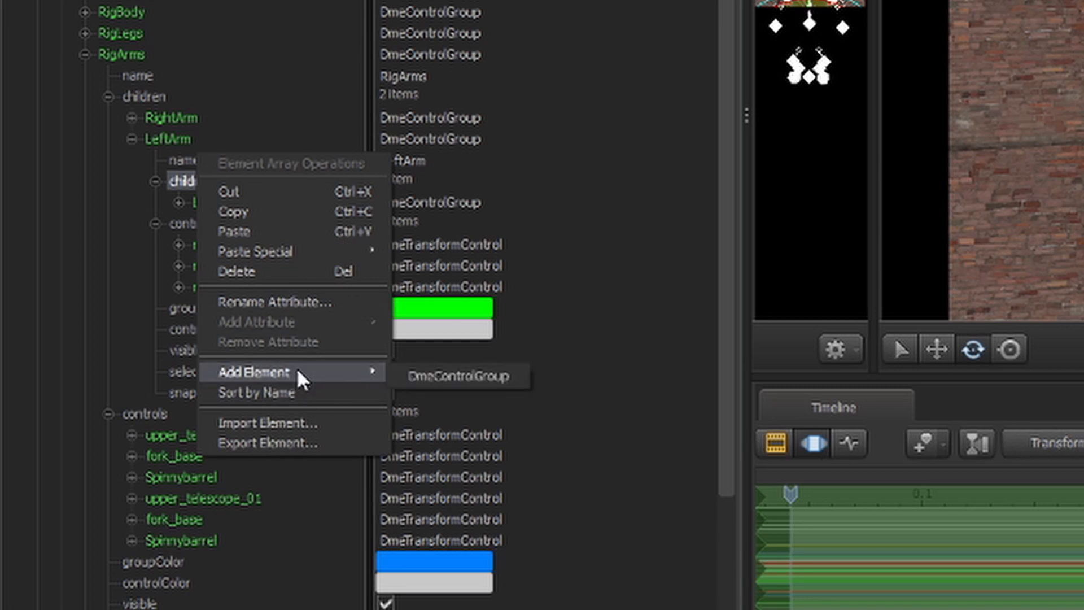
{"action": "left_click", "coordinate": [454, 376]}
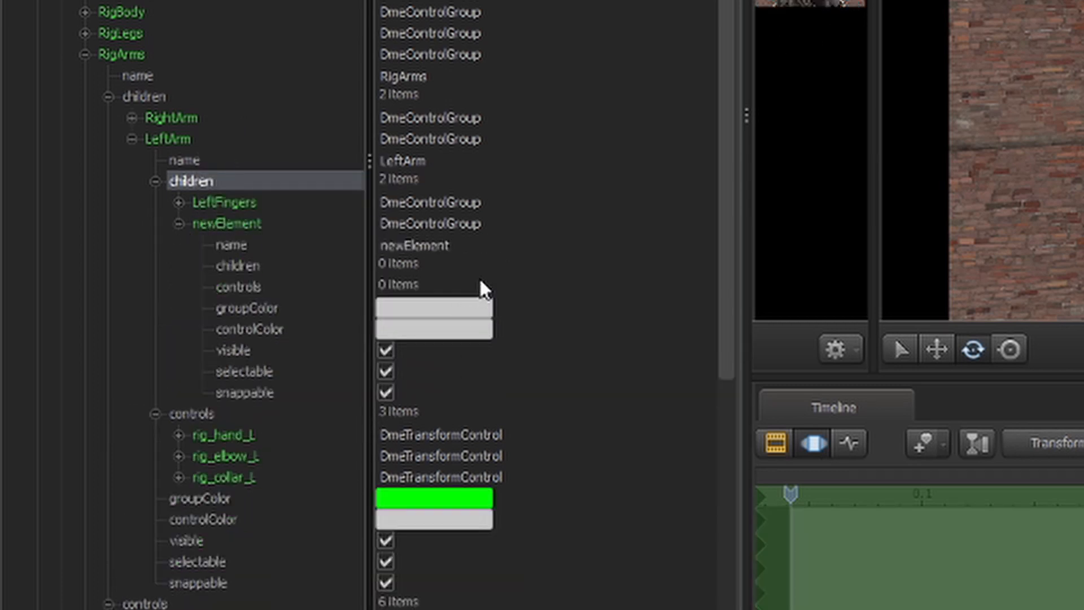
{"action": "type", "text": "Turret"}
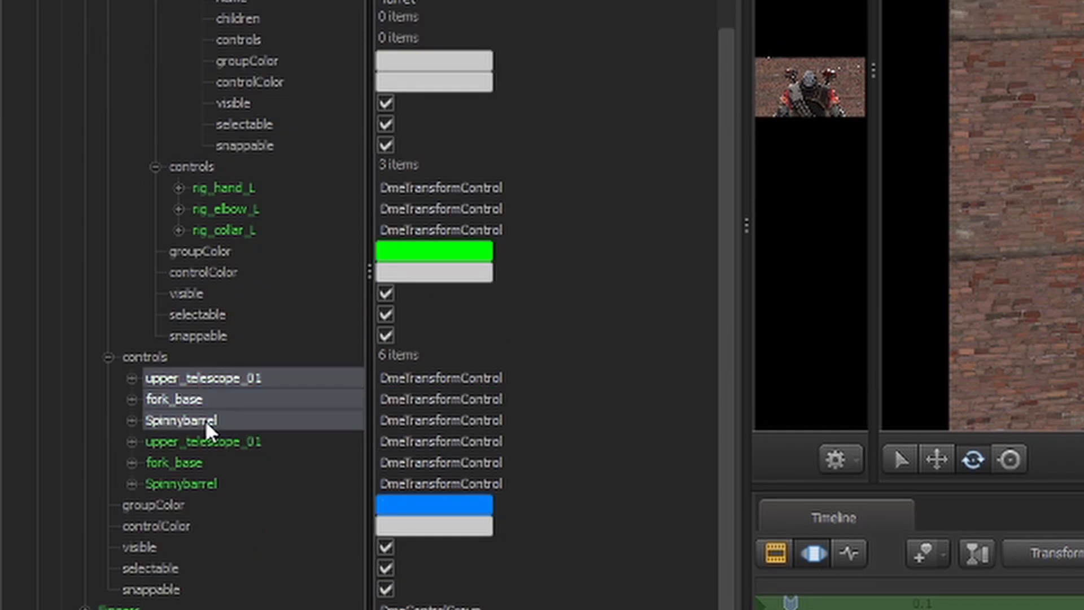
{"action": "mouse_move", "coordinate": [252, 38]}
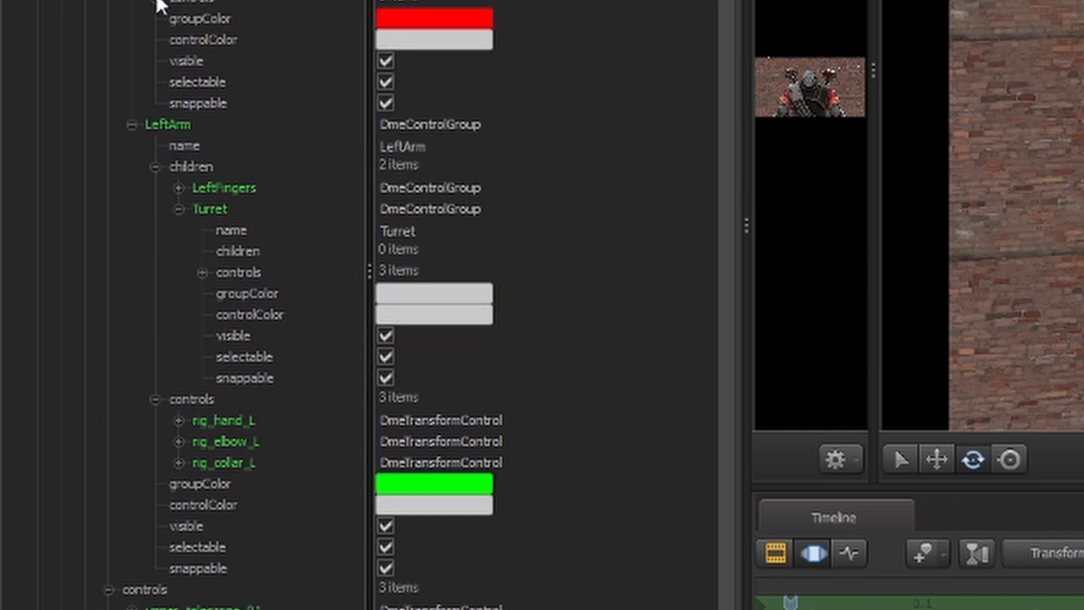
Add RightArm's Turret group and place its three turret controls into it.
{"action": "right_click", "coordinate": [162, 6]}
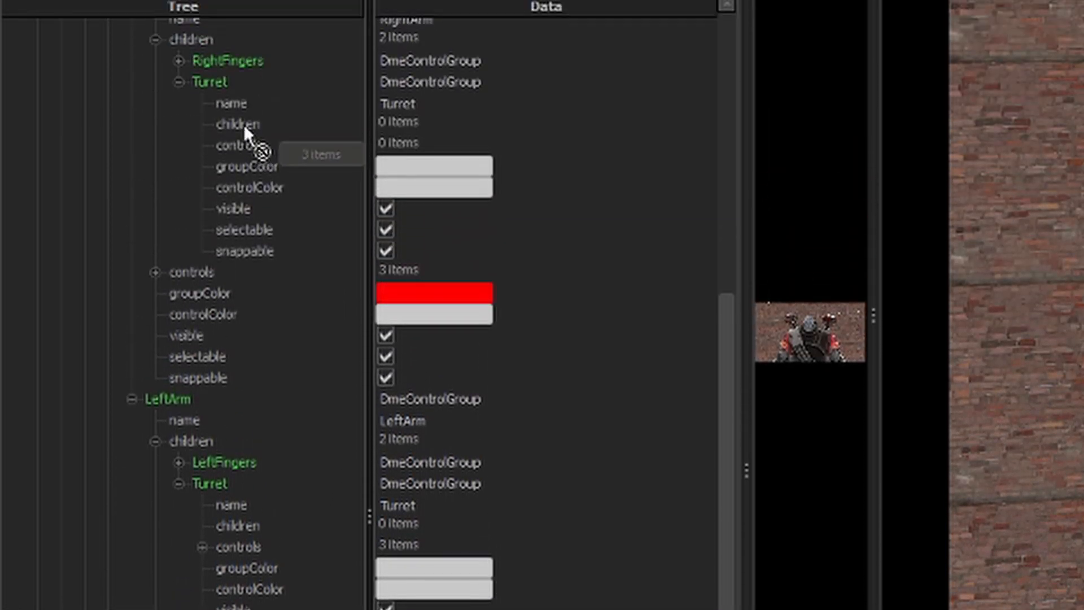
{"action": "left_click", "coordinate": [433, 165]}
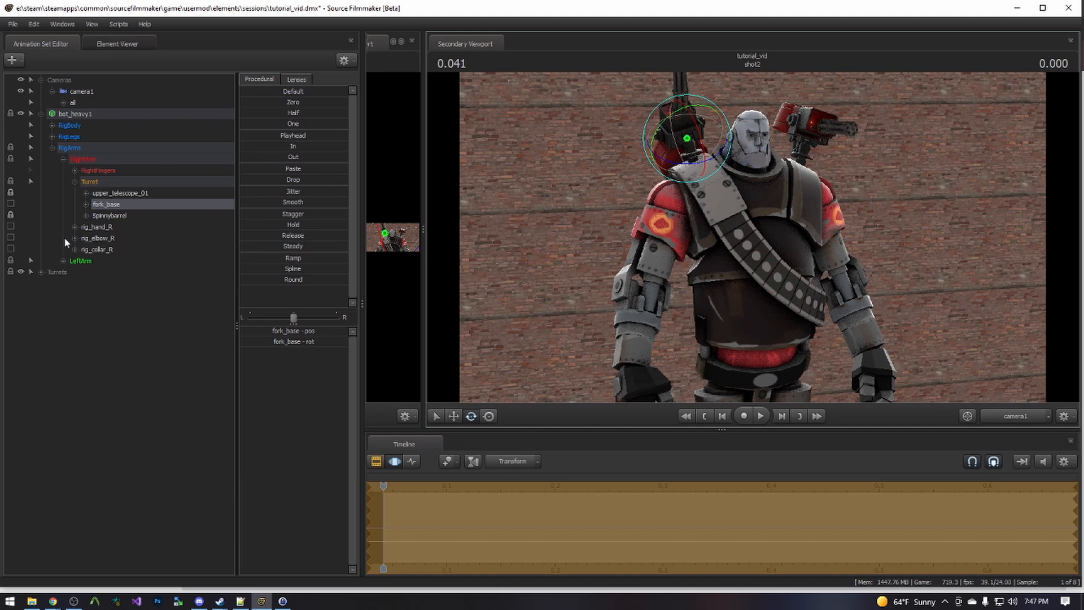
Check the RightArm Turret group's Spinnybarrel, telescope and fork base controls in the Animation Set Editor.
{"action": "left_click", "coordinate": [108, 215]}
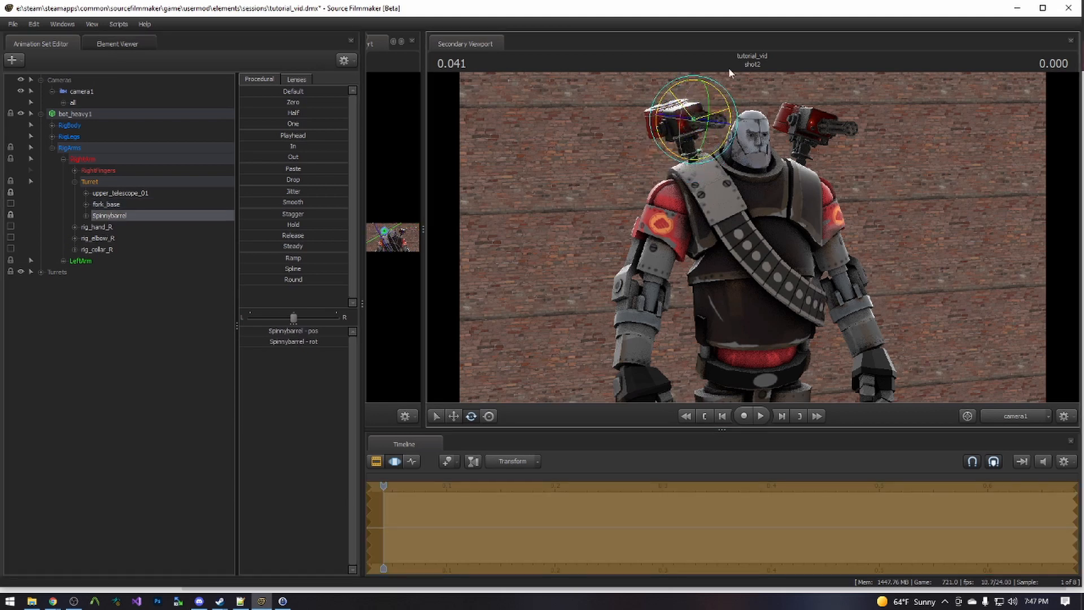
{"action": "left_click", "coordinate": [96, 249]}
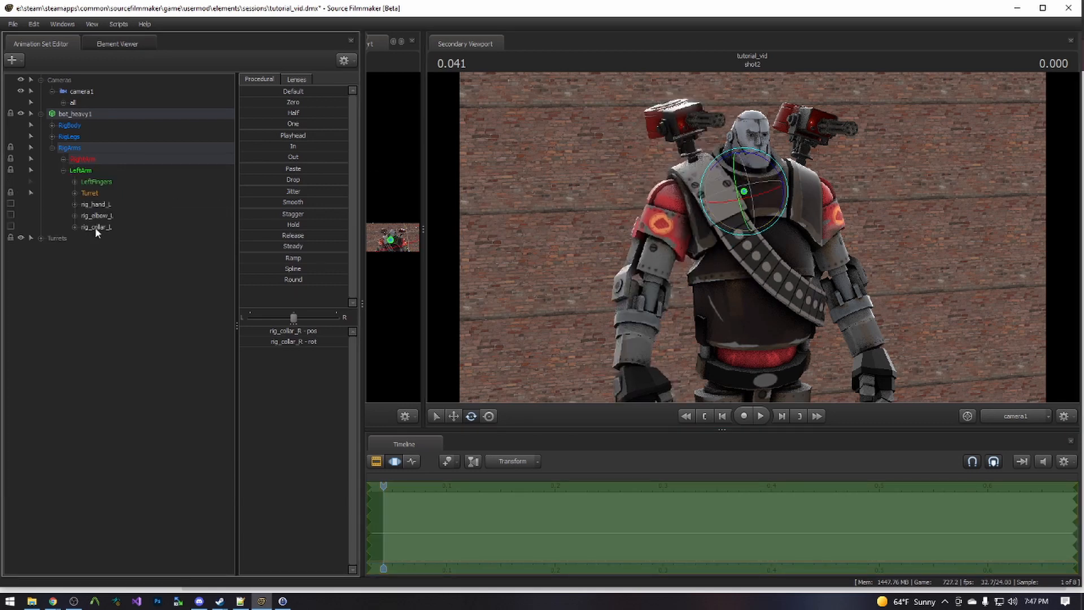
{"action": "left_click", "coordinate": [95, 227]}
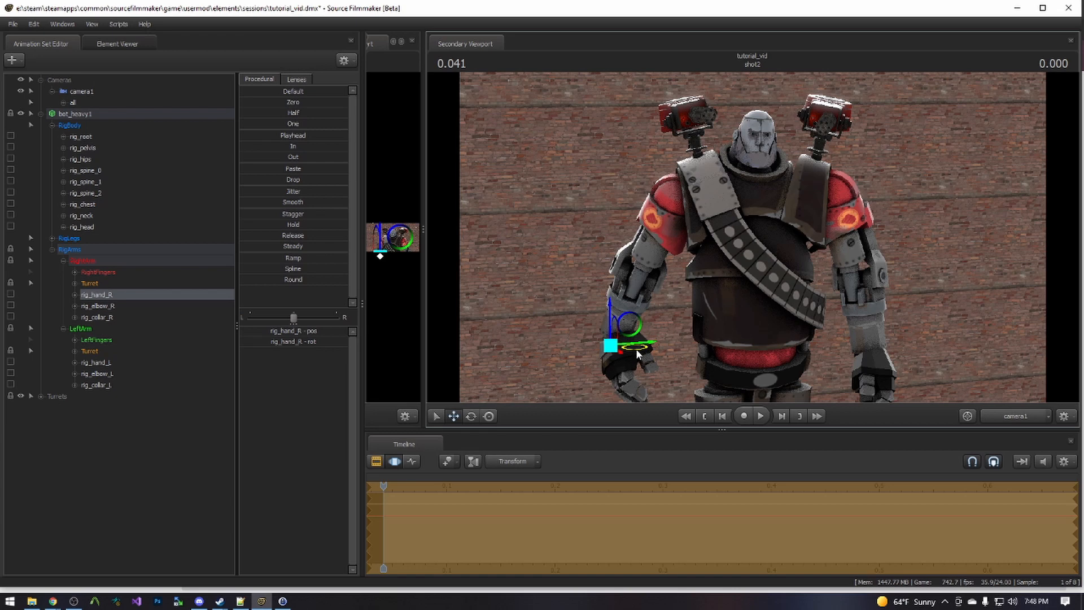
Rotate each arm Turret's upper_telescope_01 and fork_base to re-angle both shoulder sentries.
{"action": "left_click", "coordinate": [70, 282]}
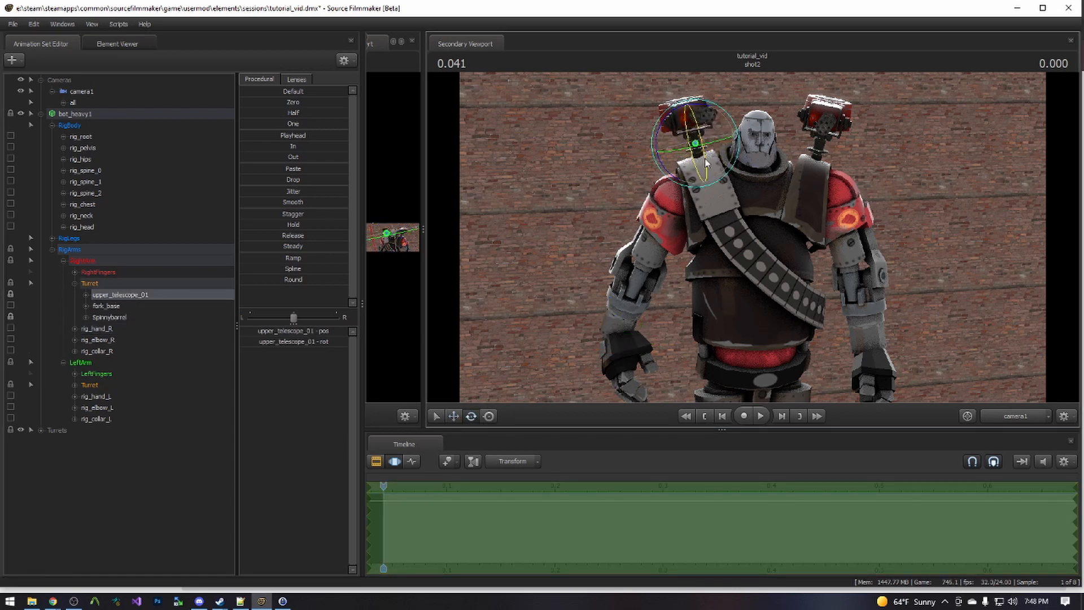
{"action": "left_click_drag", "start_coordinate": [694, 117], "coordinate": [691, 146]}
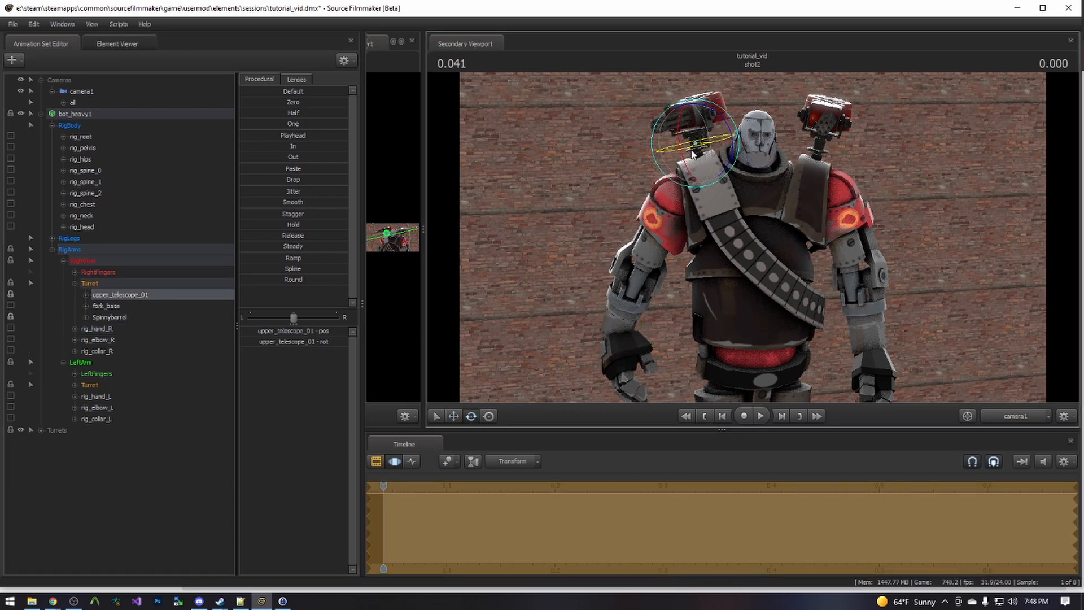
{"action": "left_click", "coordinate": [105, 305]}
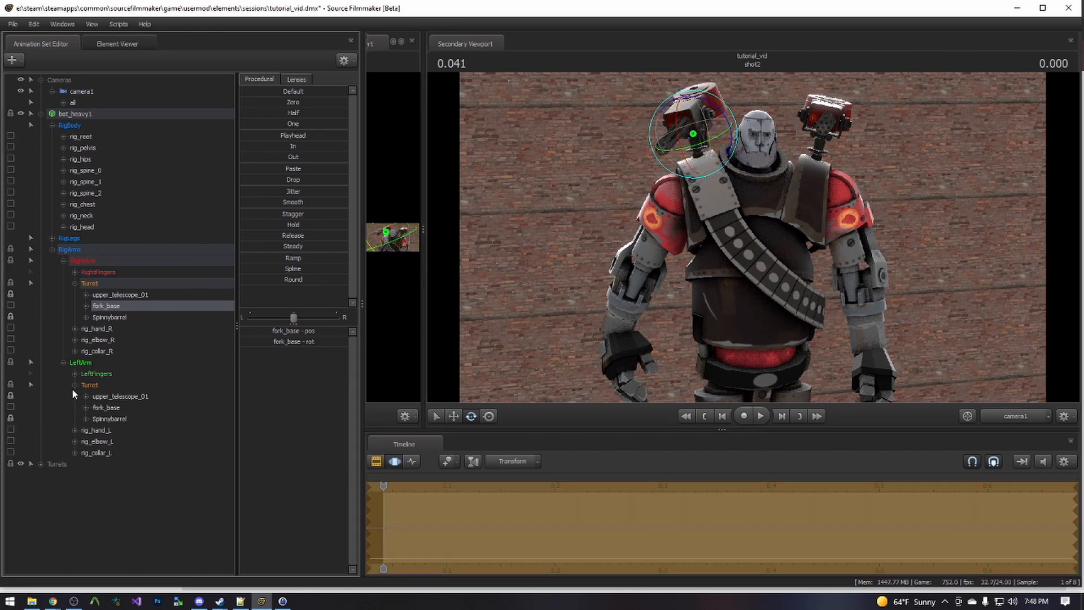
{"action": "left_click", "coordinate": [119, 396]}
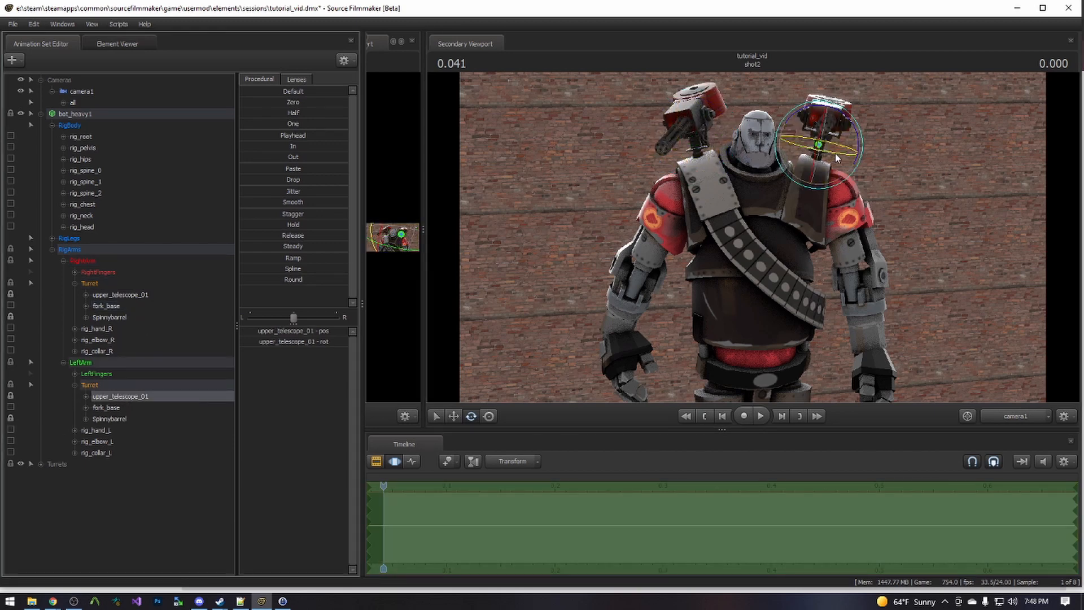
{"action": "left_click", "coordinate": [106, 407]}
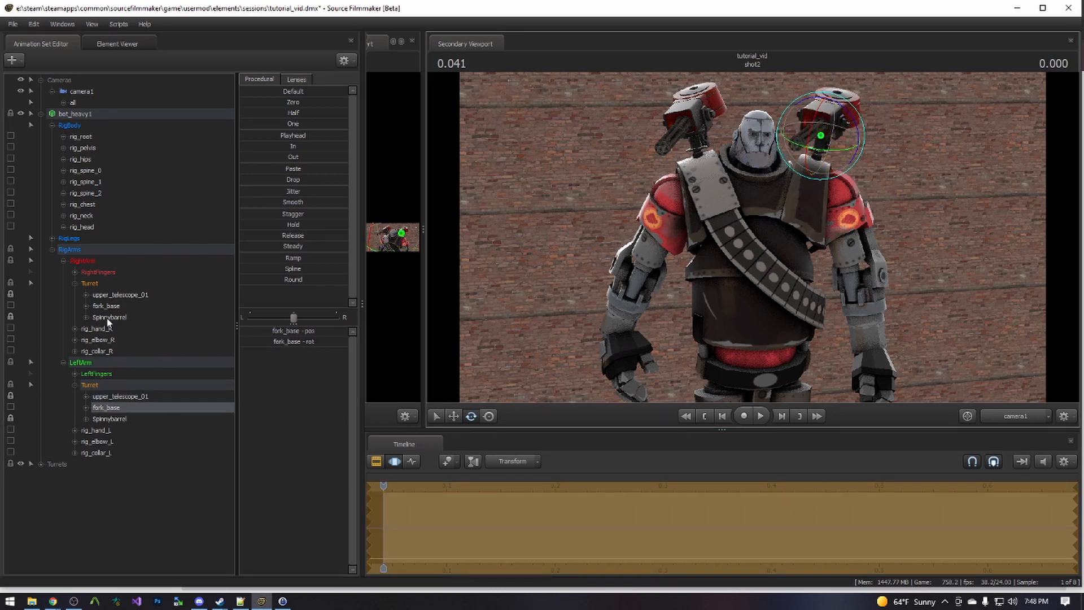
{"action": "left_click", "coordinate": [109, 316]}
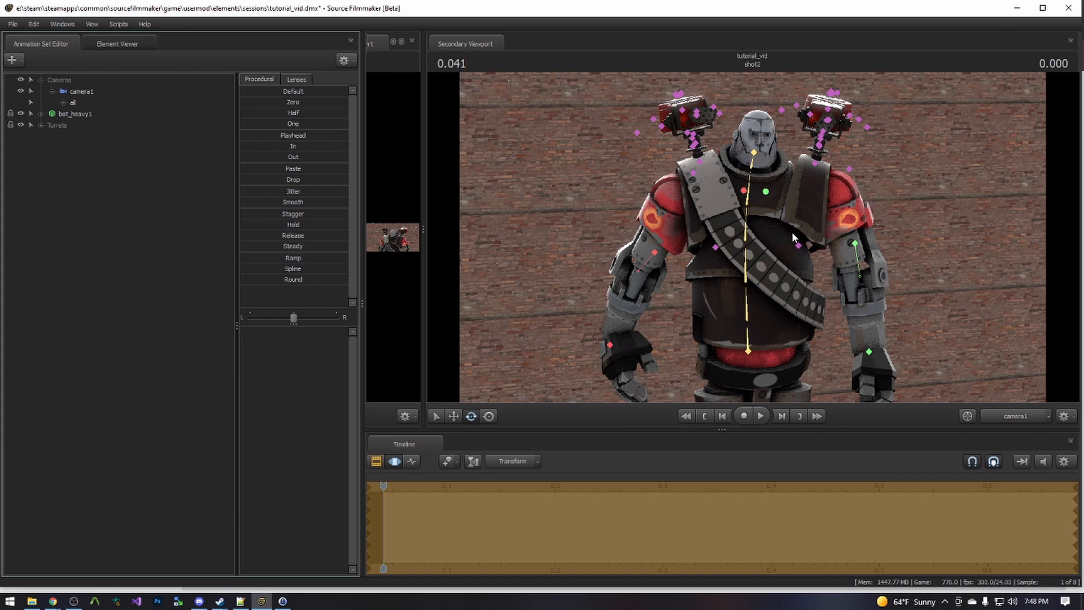
{"action": "left_click", "coordinate": [40, 113]}
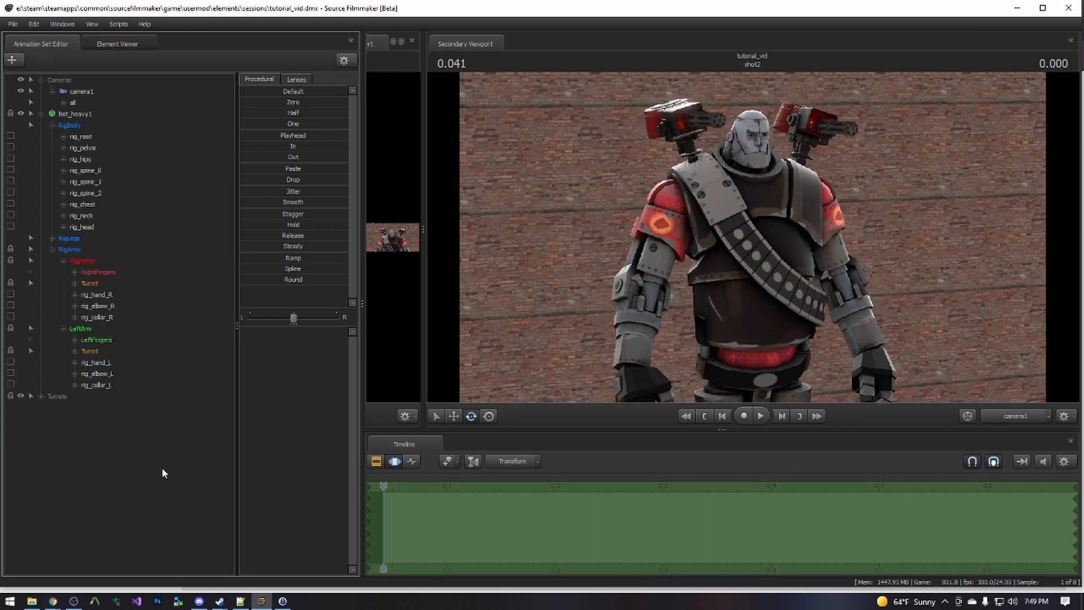